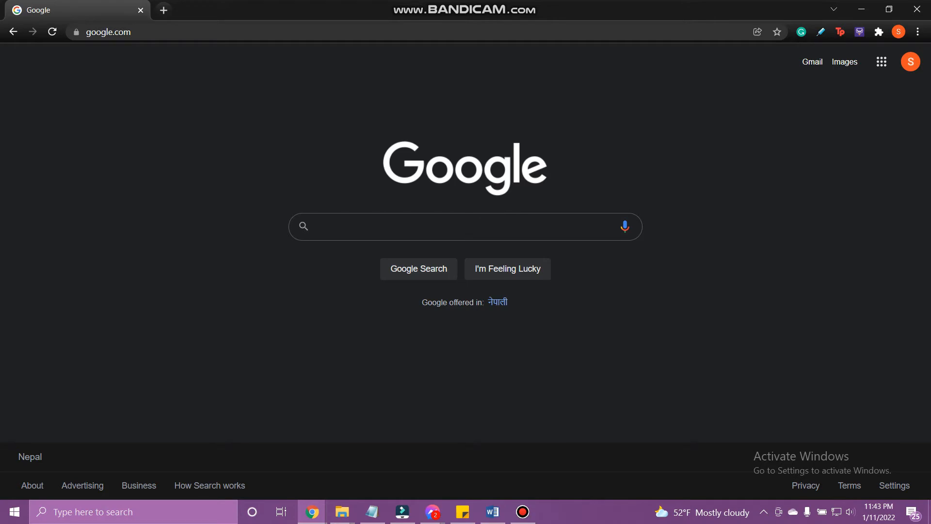
- Google 'elead login' and open the 'eleads crm Login - eLEADCRM.com' result
{"action": "type", "text": "elead"}
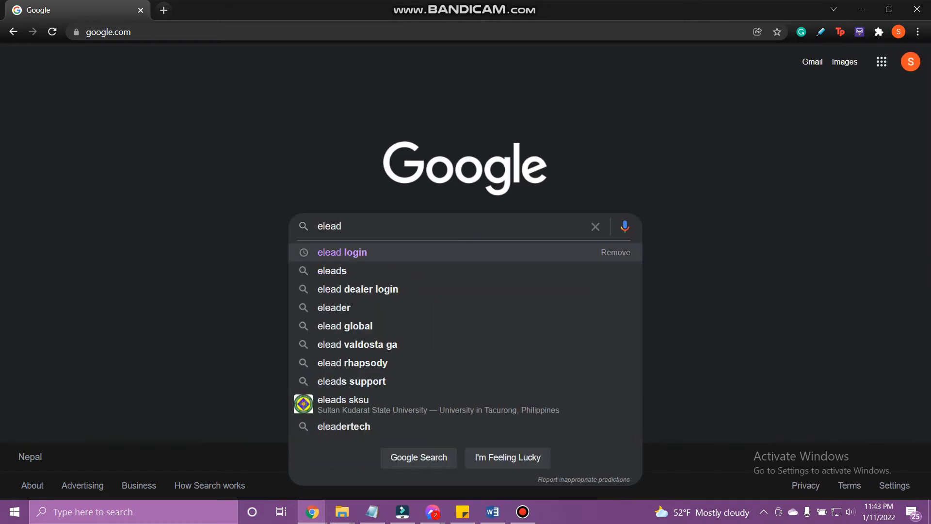
{"action": "left_click", "coordinate": [341, 252]}
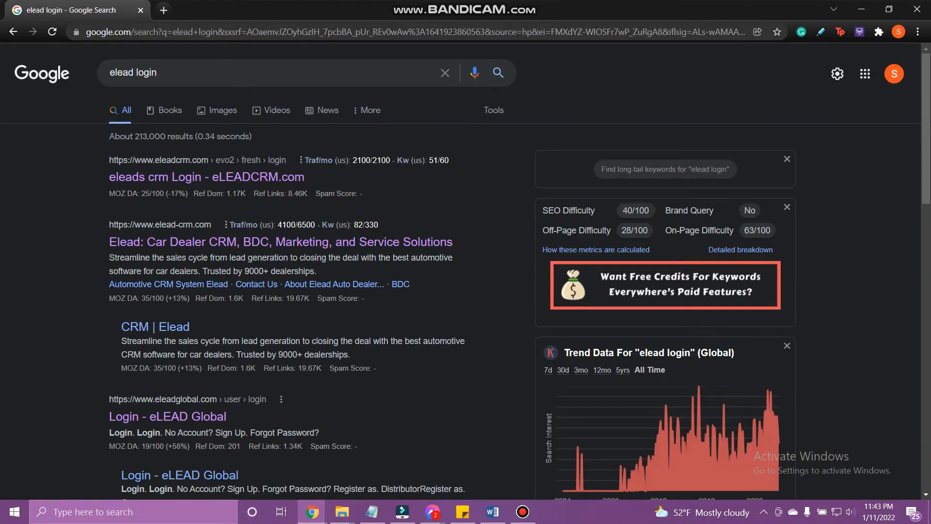
{"action": "left_click", "coordinate": [206, 177]}
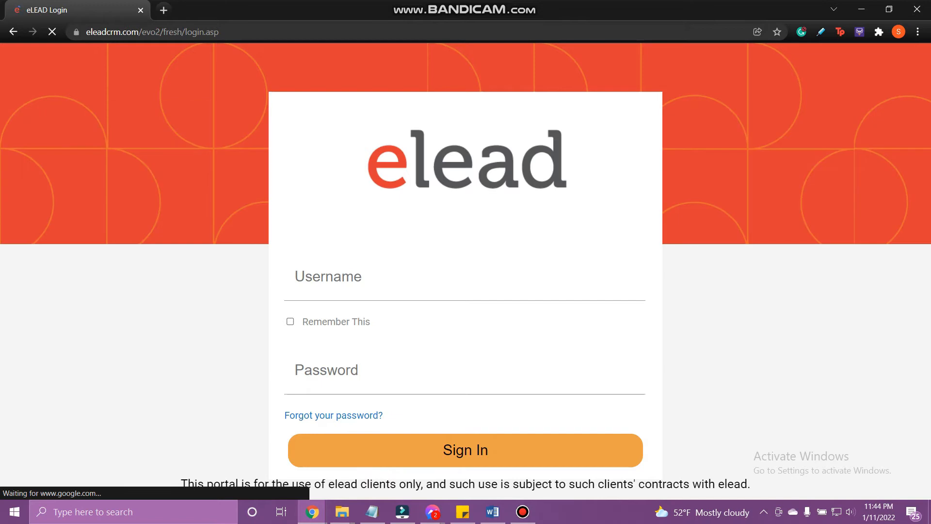
- Enter username Tech TV and the password, and tick Remember This
{"action": "type", "text": "Tech TV"}
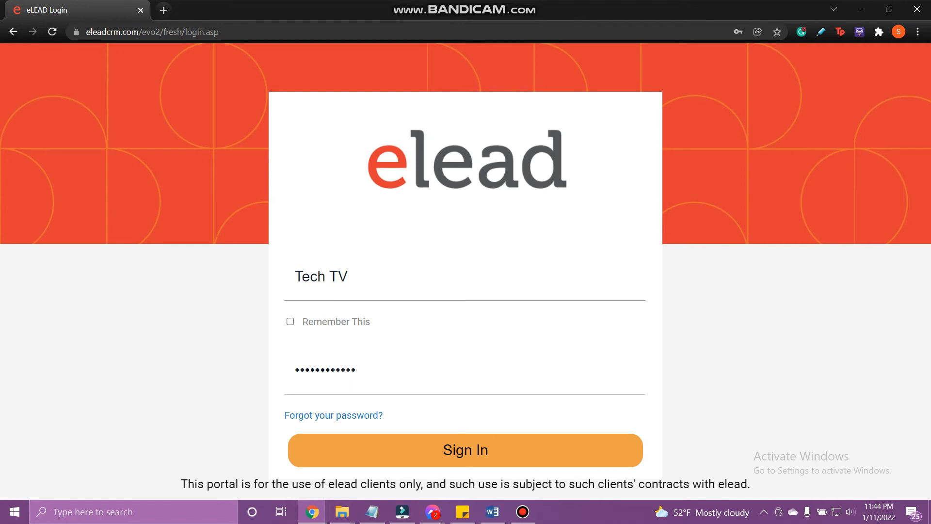
{"action": "left_click", "coordinate": [290, 321]}
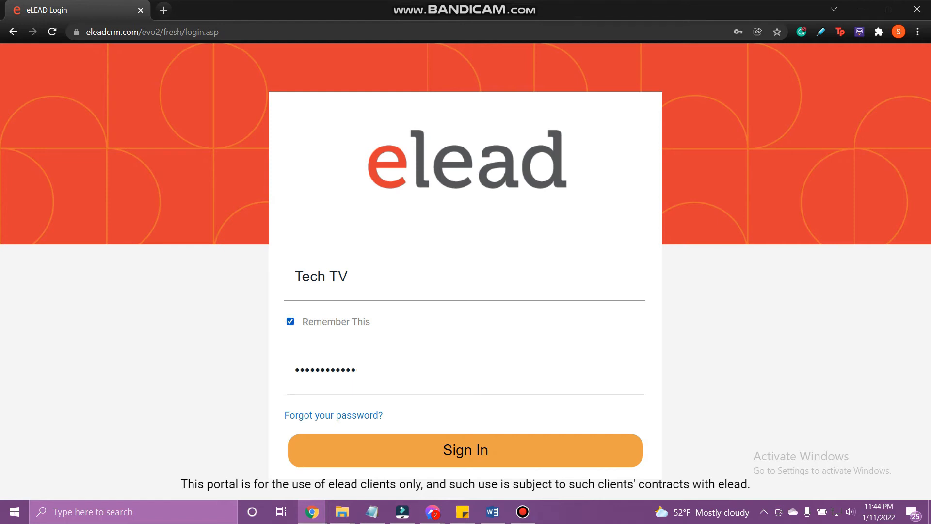